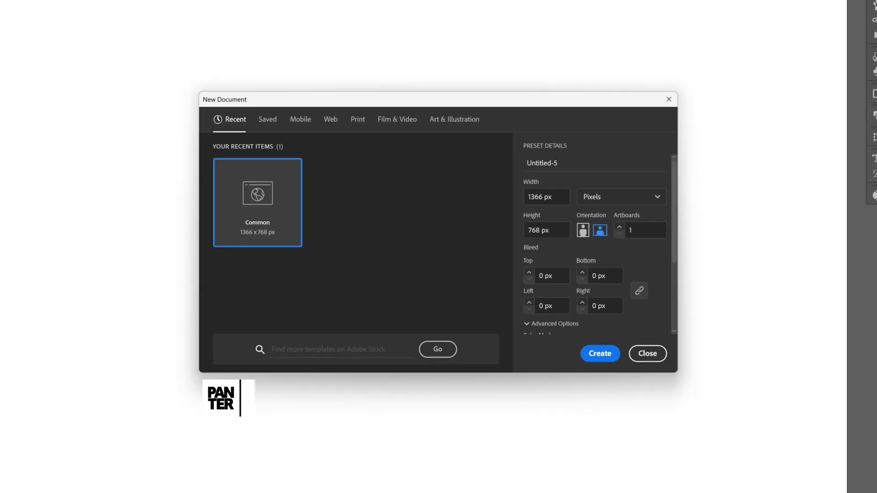
# Create the new 1366×768 px document from the Common preset
pyautogui.click(599, 353)
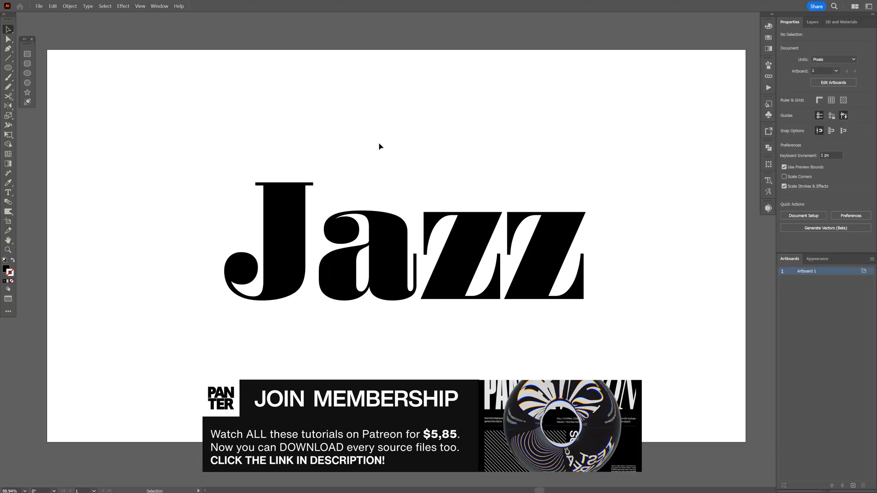
# Show the Appearance panel from the Window menu for the selected Jazz text
pyautogui.click(763, 270)
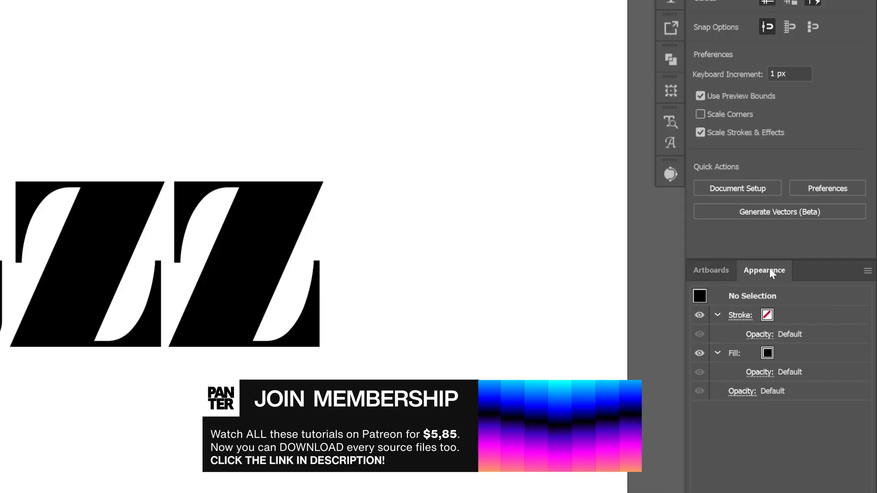
pyautogui.click(302, 11)
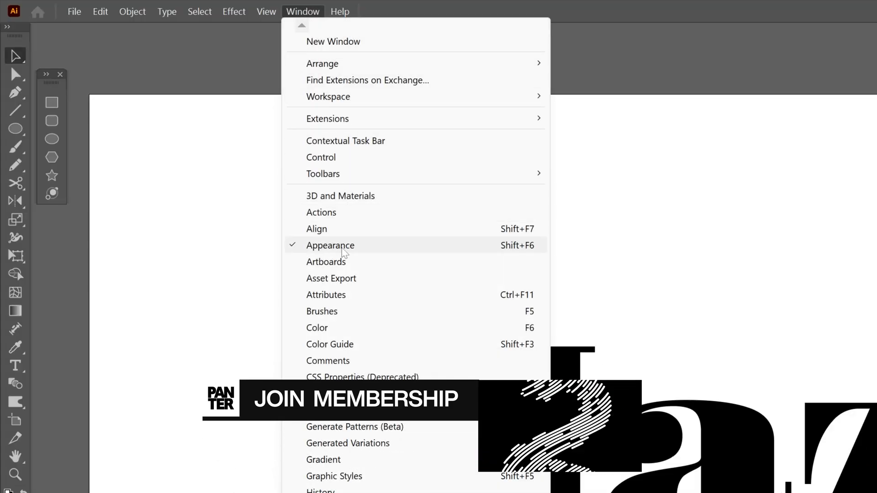
pyautogui.click(330, 245)
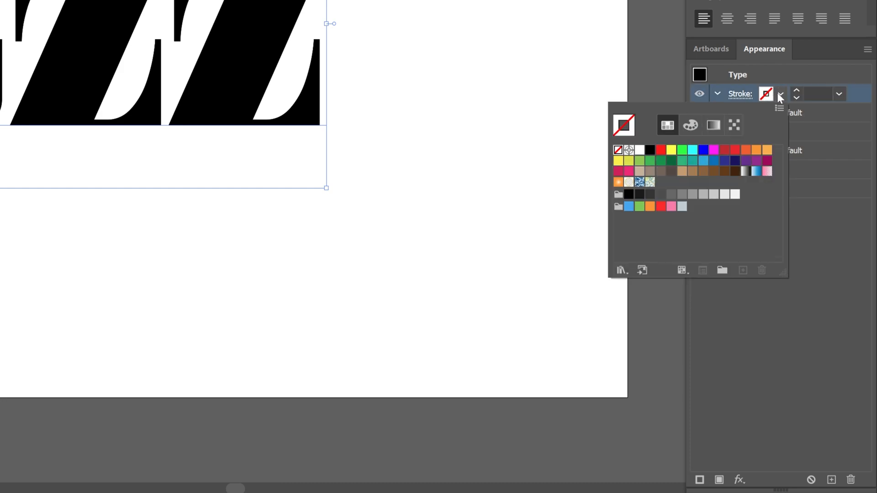
# Make the Jazz outline a white 25 pt stroke and collapse the Fill and Stroke rows
pyautogui.click(639, 149)
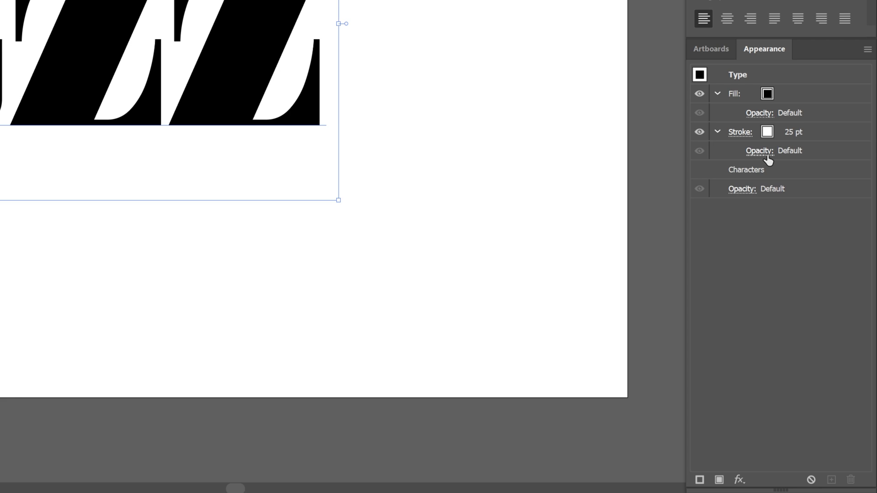
pyautogui.click(718, 94)
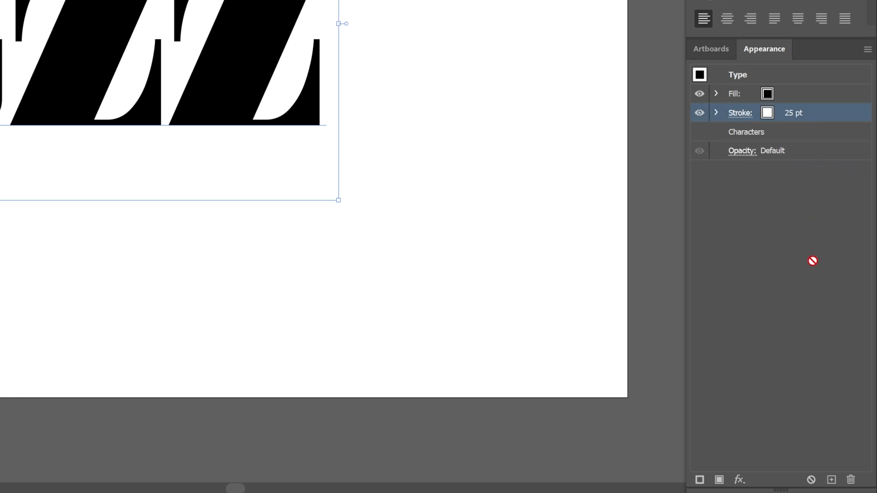
# Duplicate the stroke and make the lower copy black at 50 pt
pyautogui.click(831, 480)
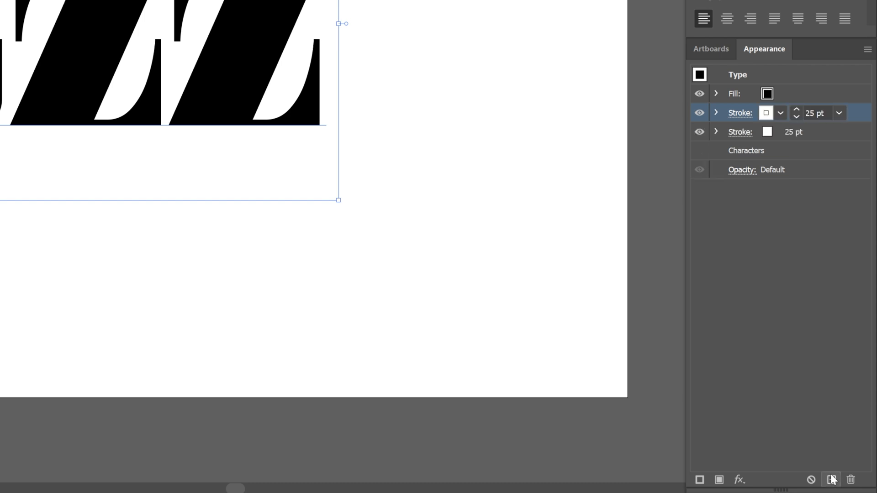
pyautogui.click(738, 132)
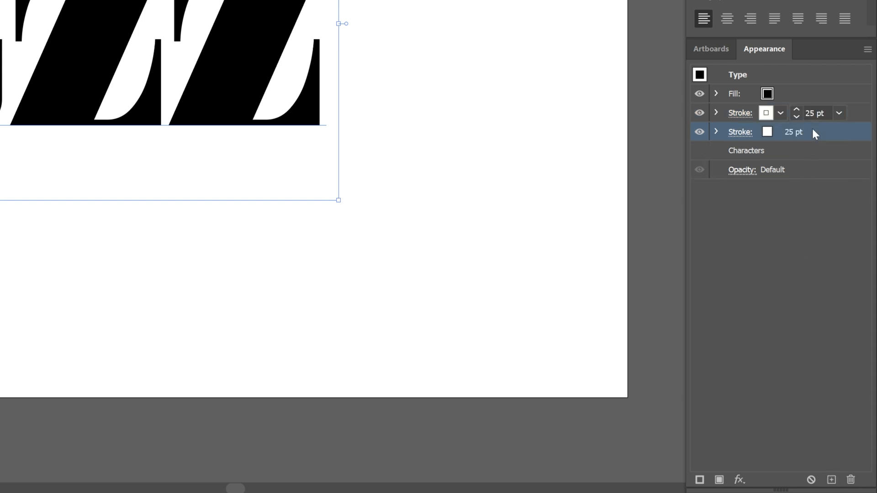
pyautogui.click(779, 132)
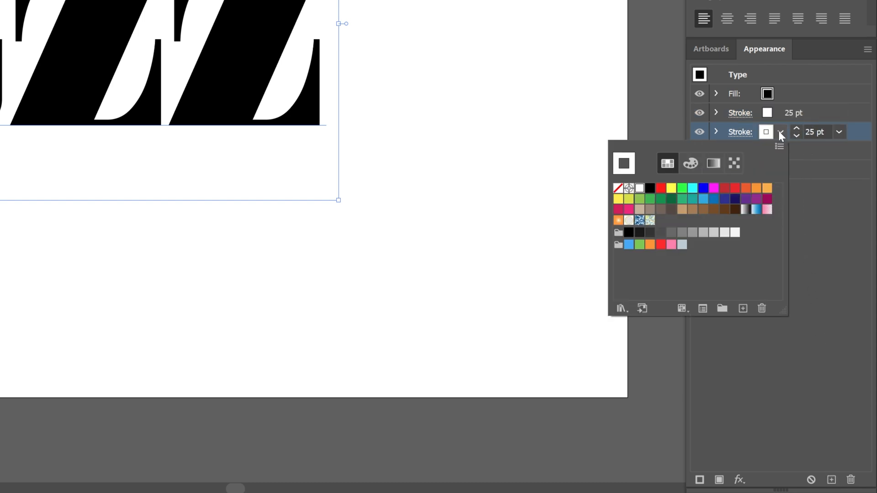
pyautogui.click(639, 187)
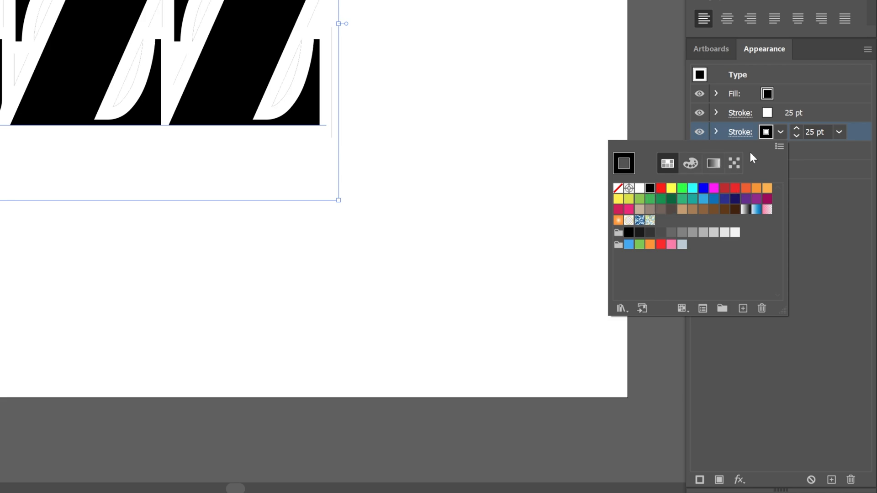
pyautogui.click(813, 132)
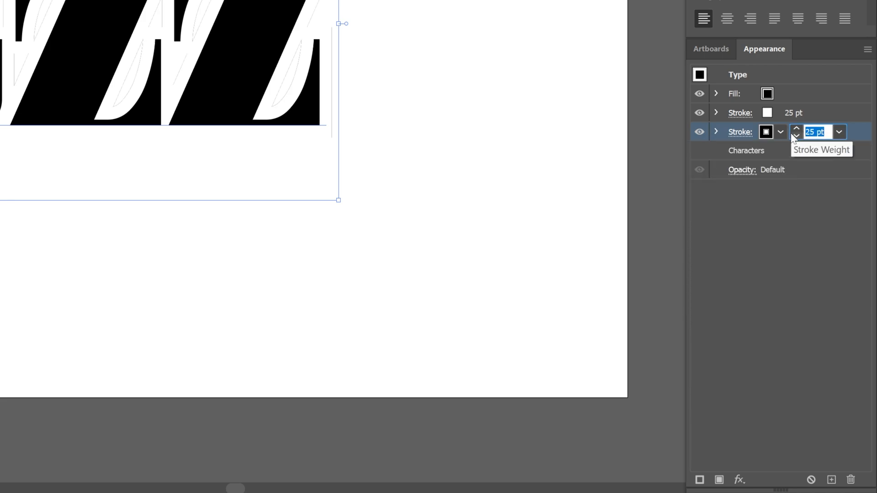
pyautogui.write('50')
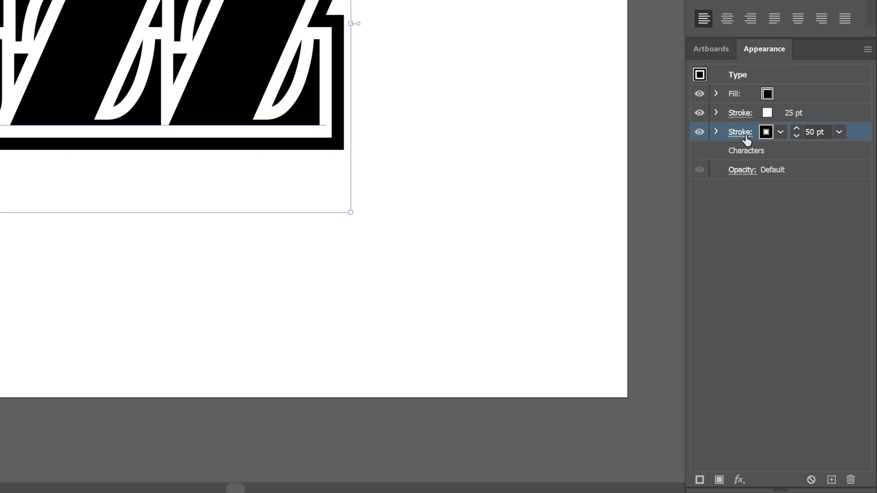
# Give the black stroke Round Join corners in its stroke options
pyautogui.click(738, 131)
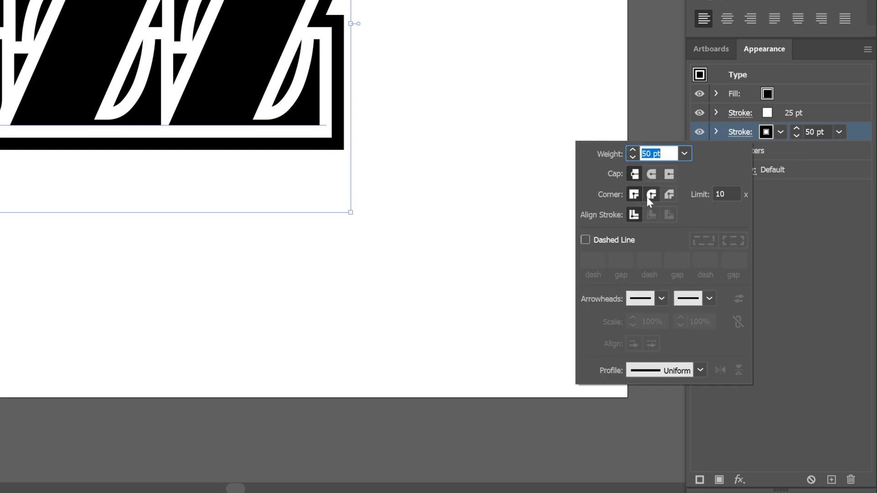
pyautogui.click(651, 194)
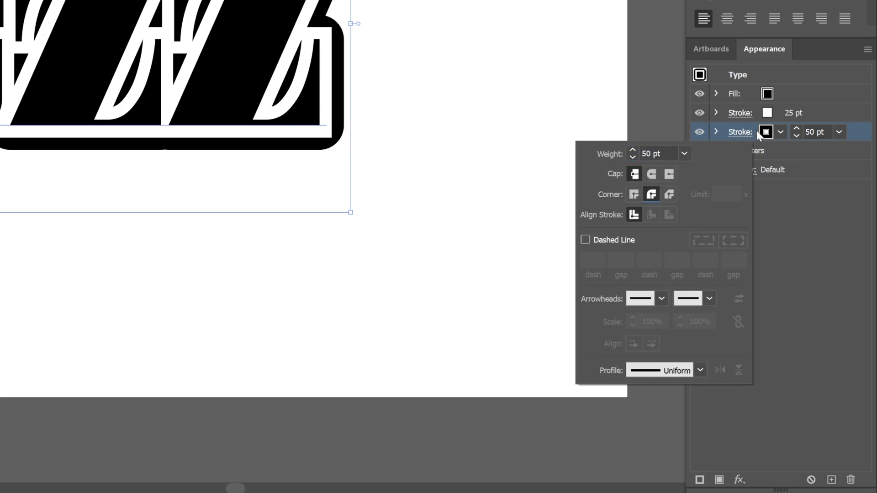
pyautogui.click(739, 113)
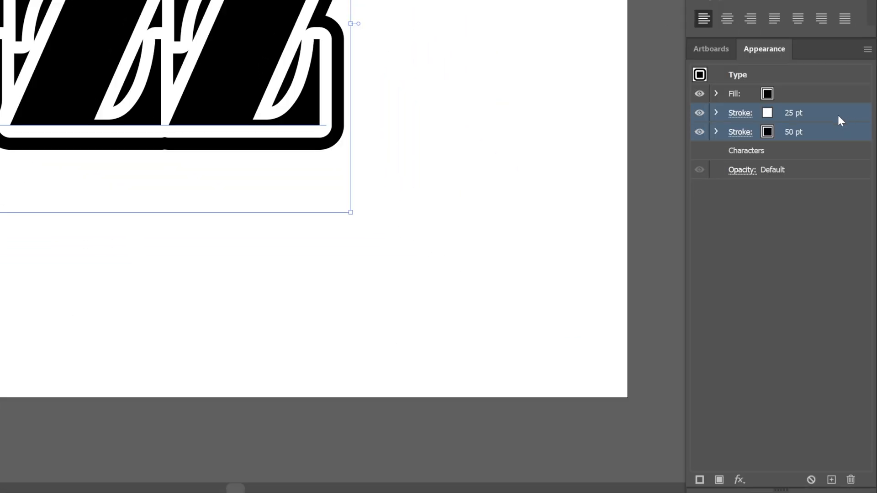
# Duplicate the stroke pair and raise the copies' weights to 75, 100 and 125 pt
pyautogui.click(831, 480)
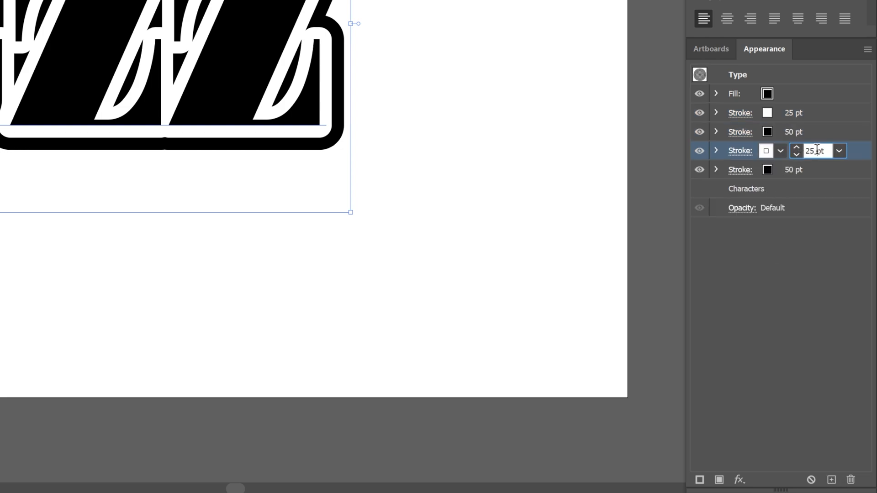
pyautogui.write('50 pt')
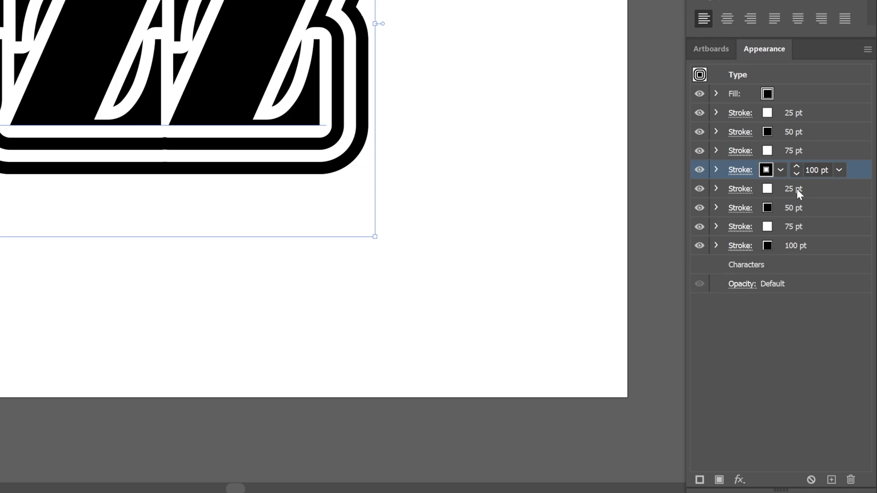
pyautogui.write('100+2')
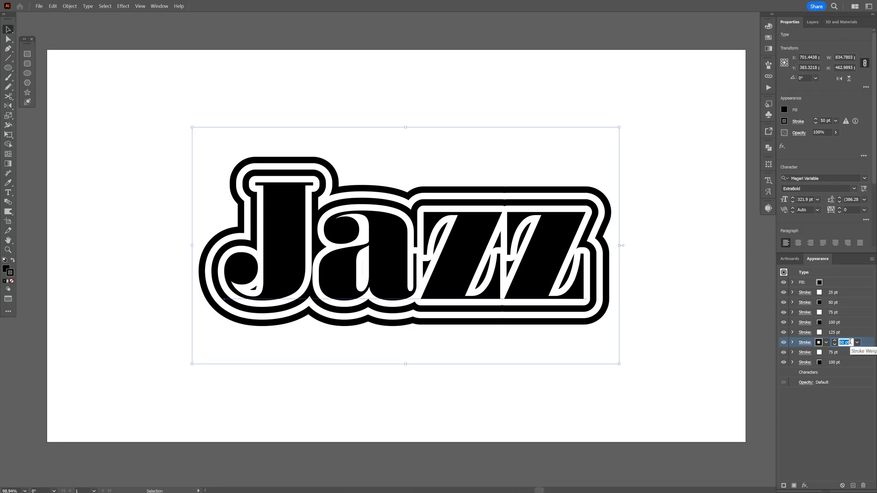
# Switch to Trim View so the stripes end at the artboard border
pyautogui.click(266, 11)
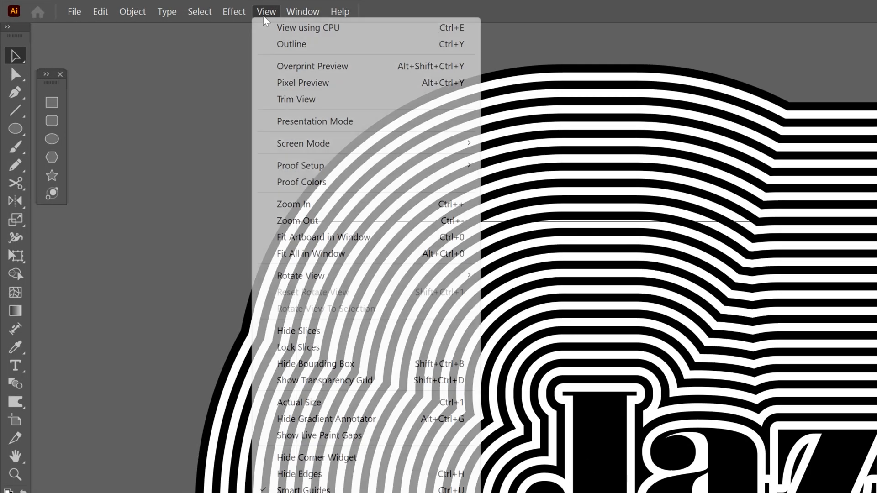
pyautogui.click(295, 98)
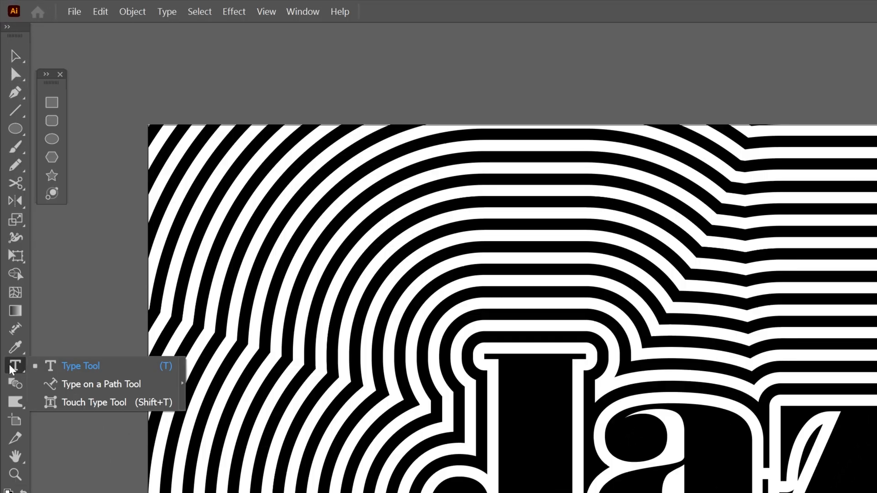
pyautogui.moveTo(115, 403)
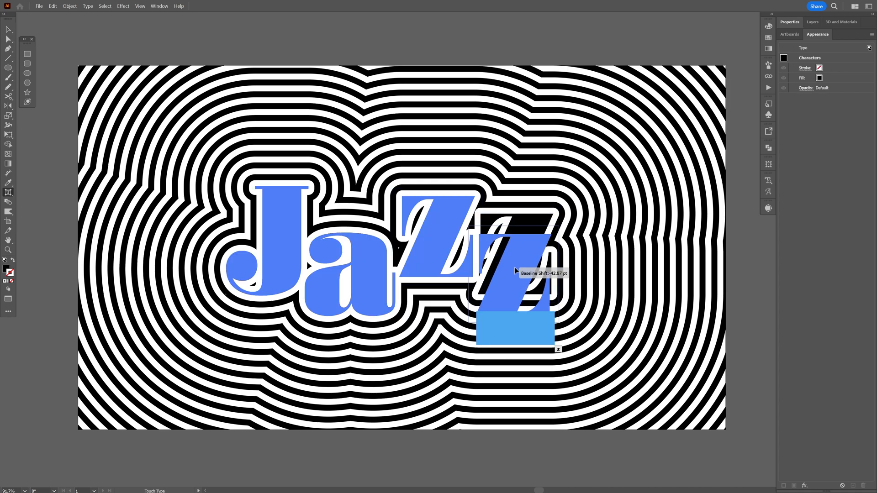
# After staggering the letters with the Touch Type Tool, return to the regular Type Tool
pyautogui.click(8, 192)
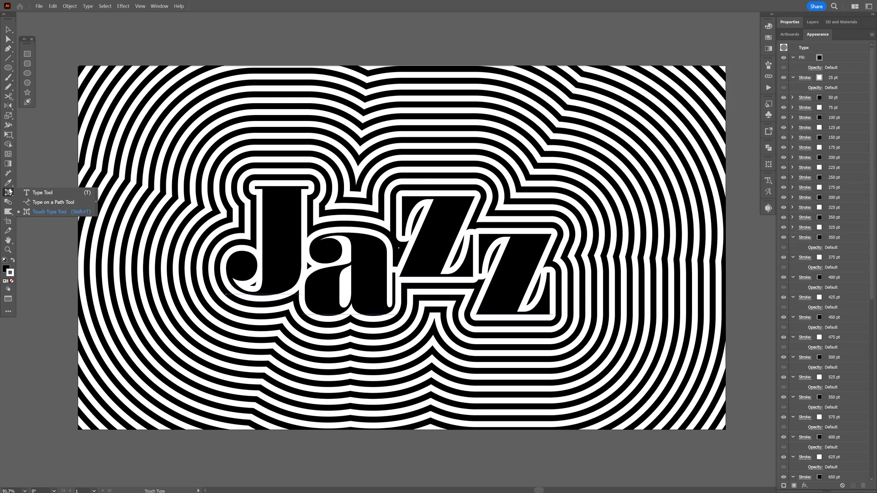
pyautogui.click(41, 192)
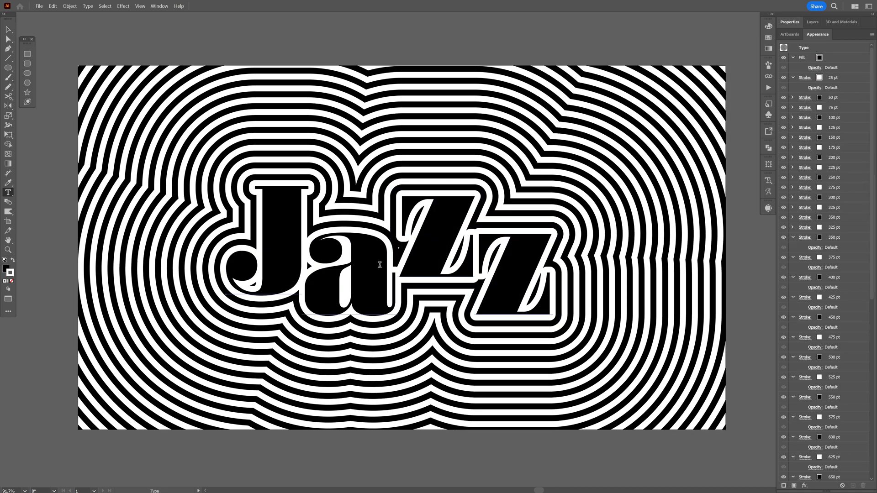